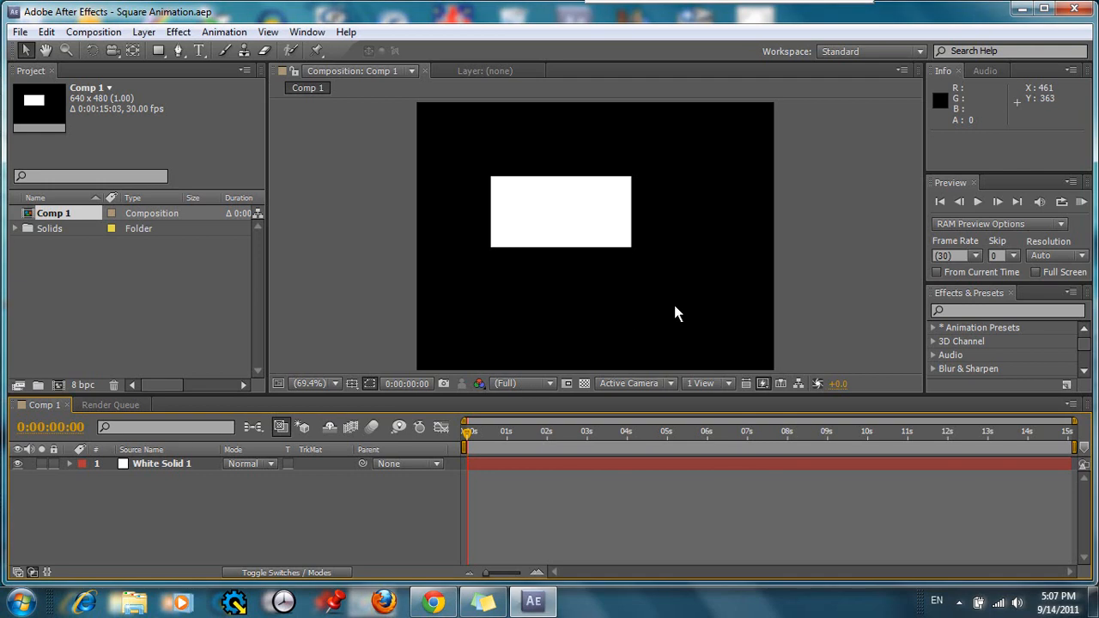
pyautogui.moveTo(678, 349)
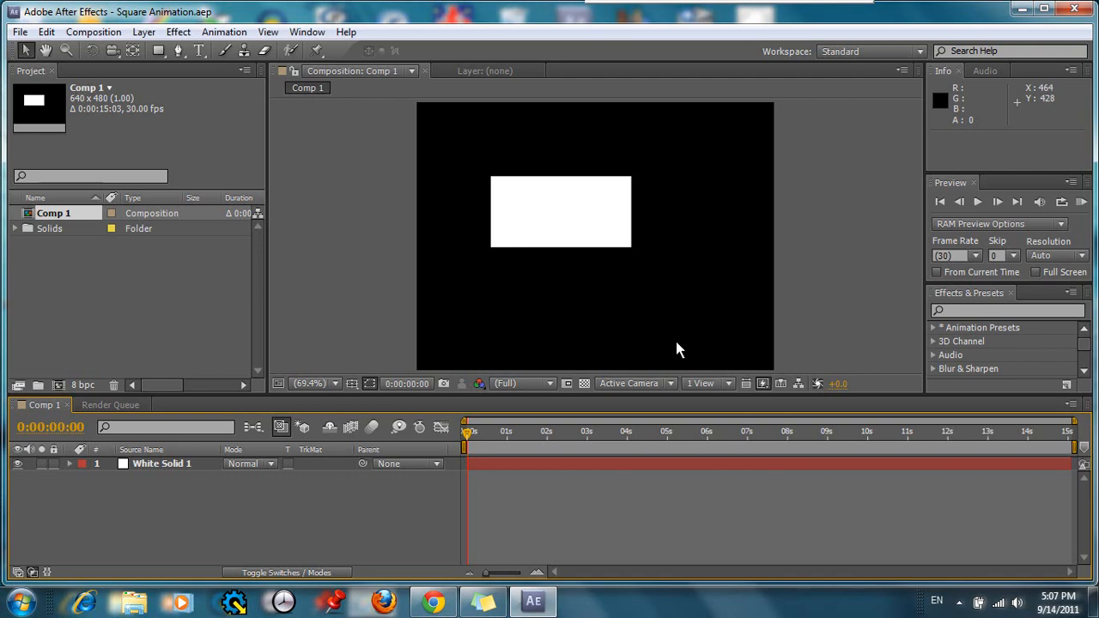
pyautogui.moveTo(573, 462)
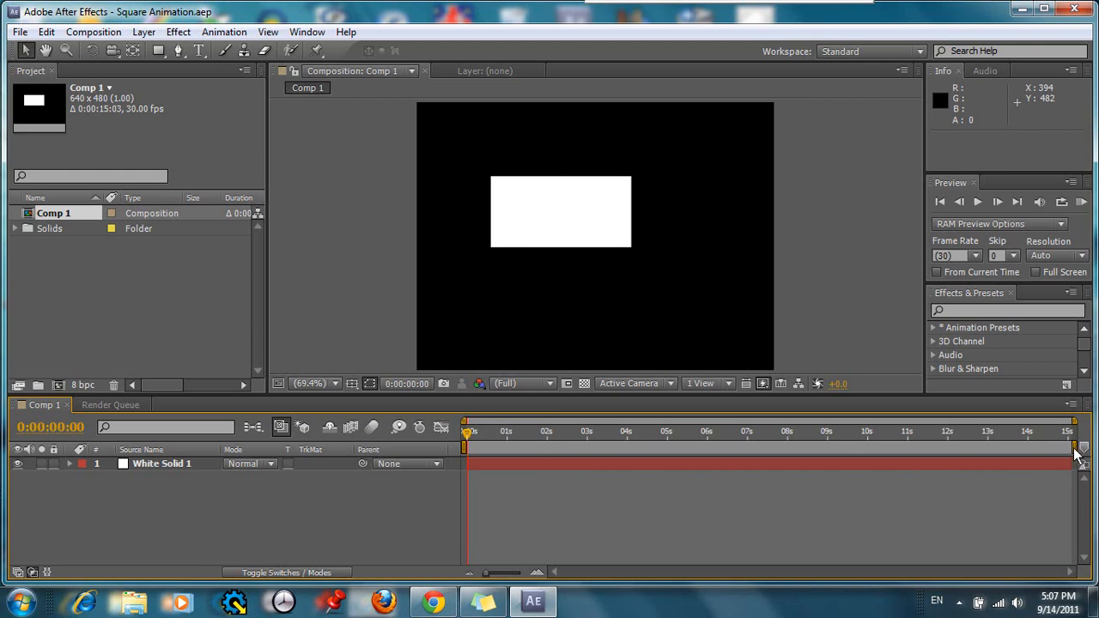
pyautogui.moveTo(638, 466)
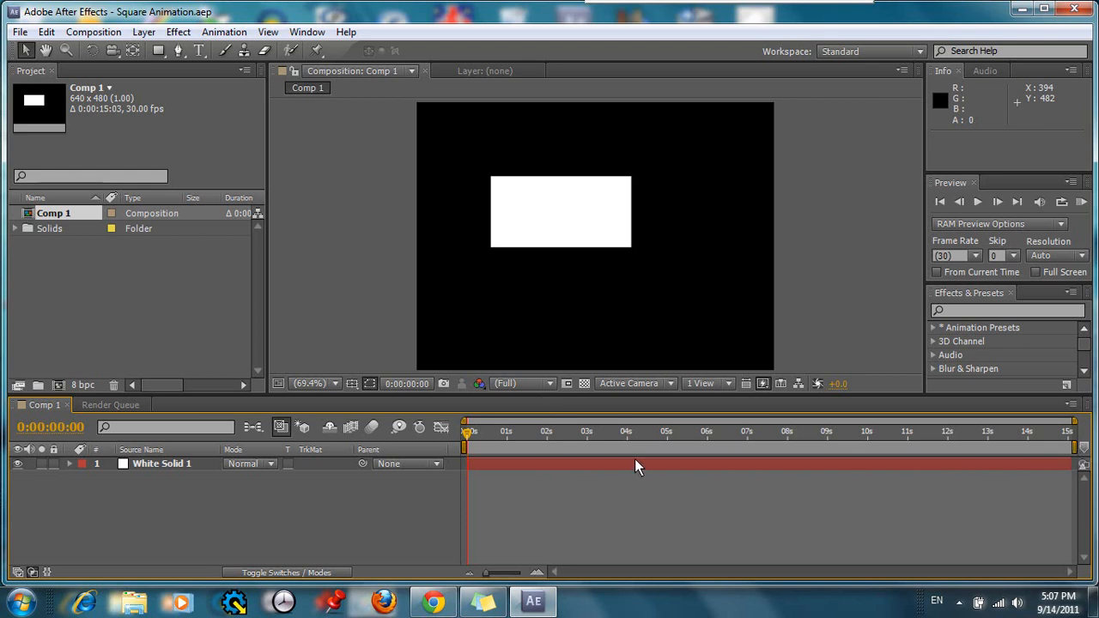
pyautogui.moveTo(672, 489)
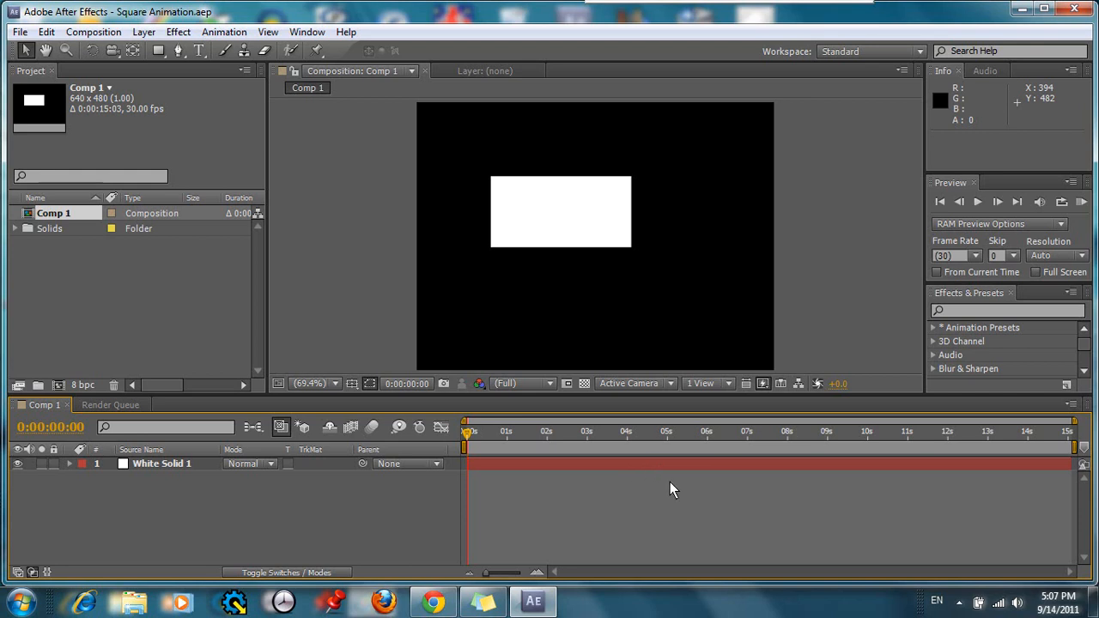
pyautogui.moveTo(992, 435)
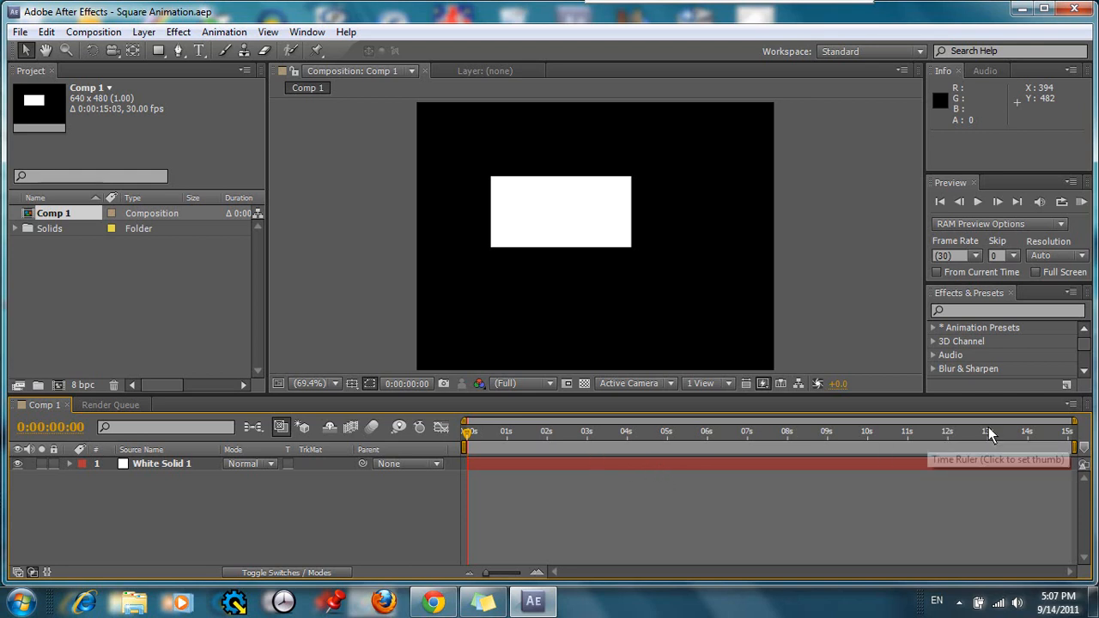
pyautogui.moveTo(393, 483)
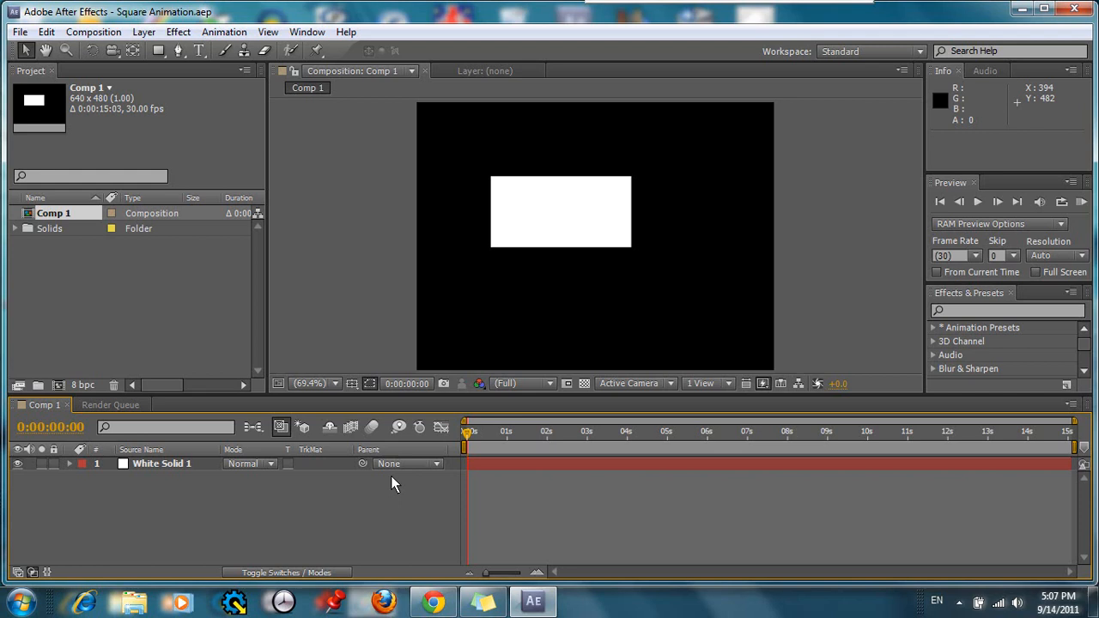
pyautogui.moveTo(488, 475)
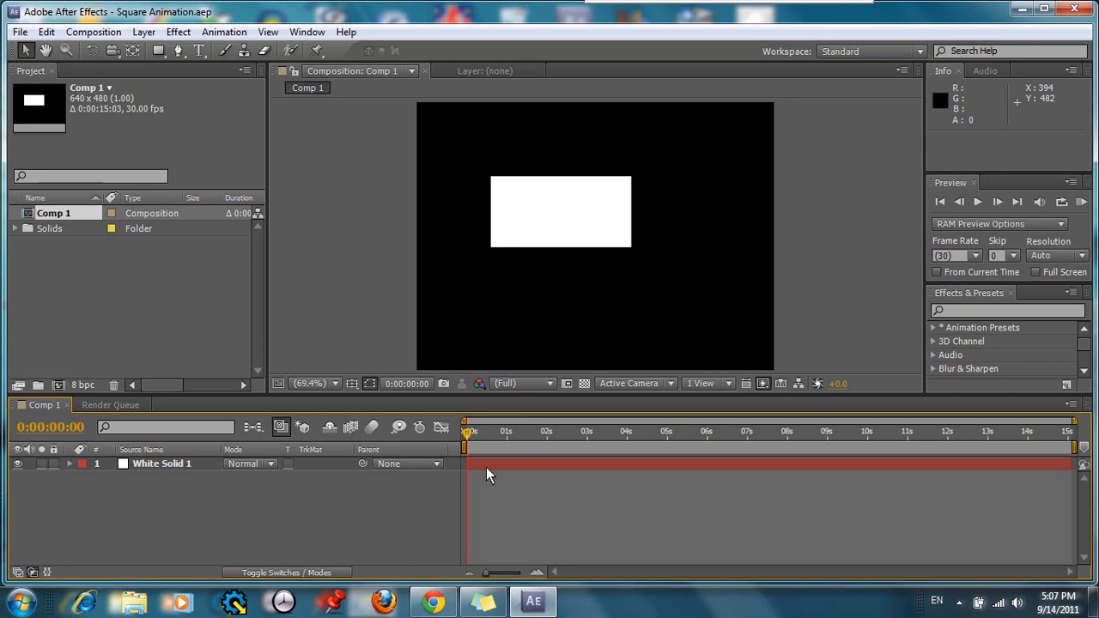
pyautogui.moveTo(870, 444)
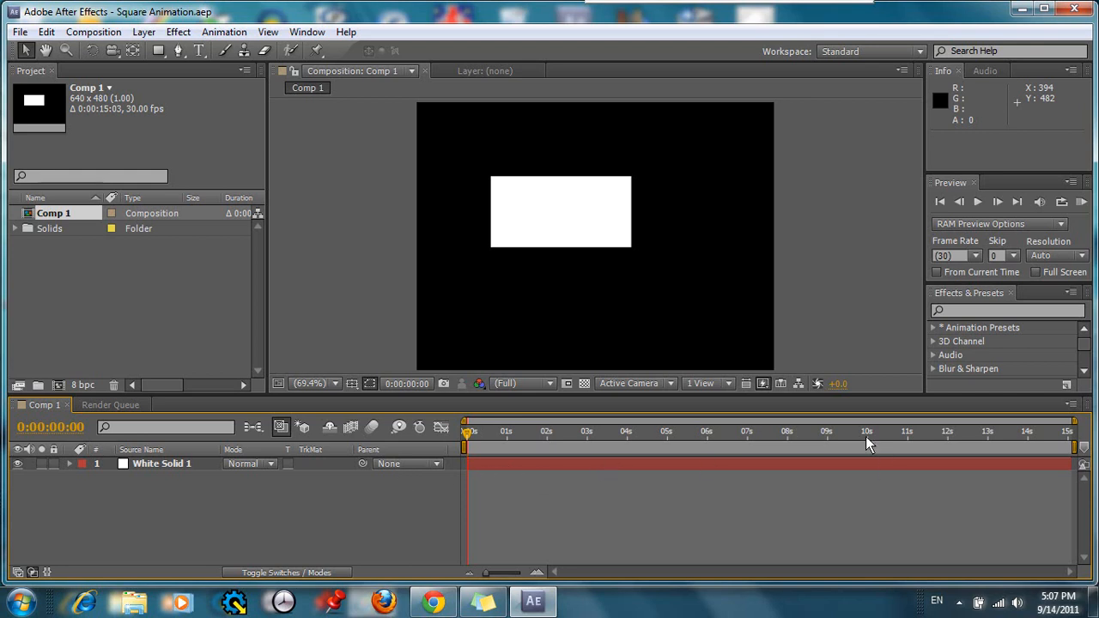
pyautogui.moveTo(1046, 456)
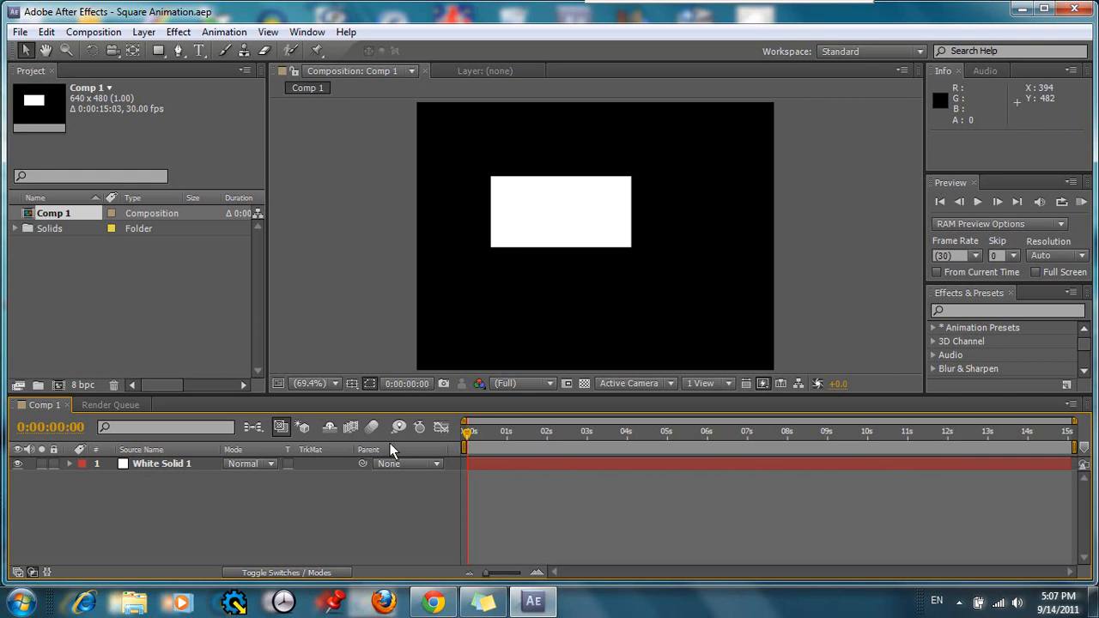
pyautogui.moveTo(118, 322)
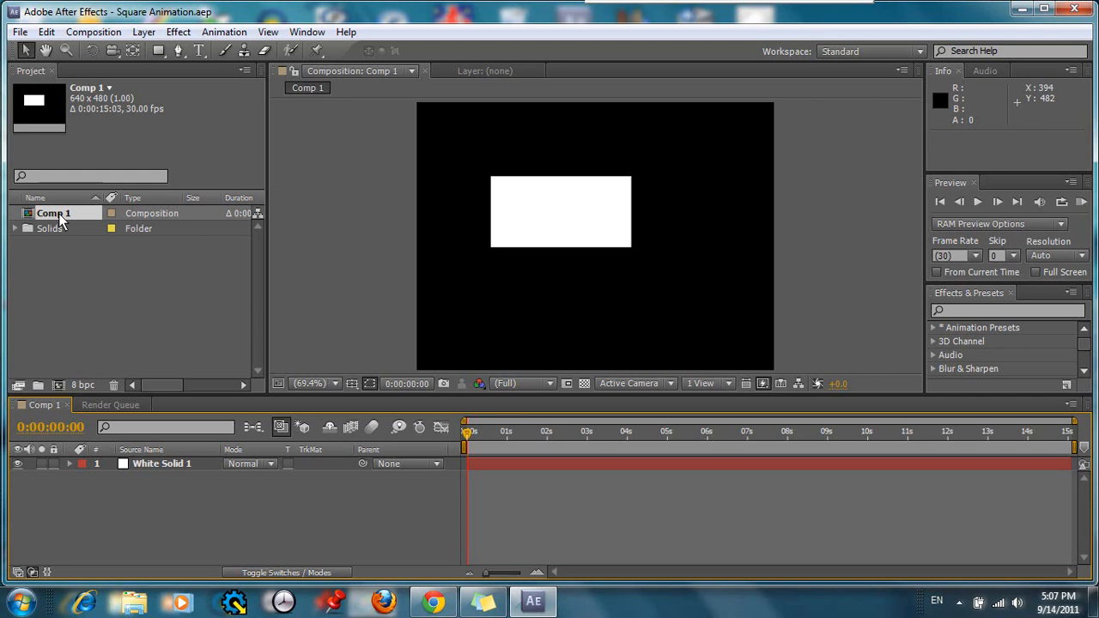
pyautogui.moveTo(562, 440)
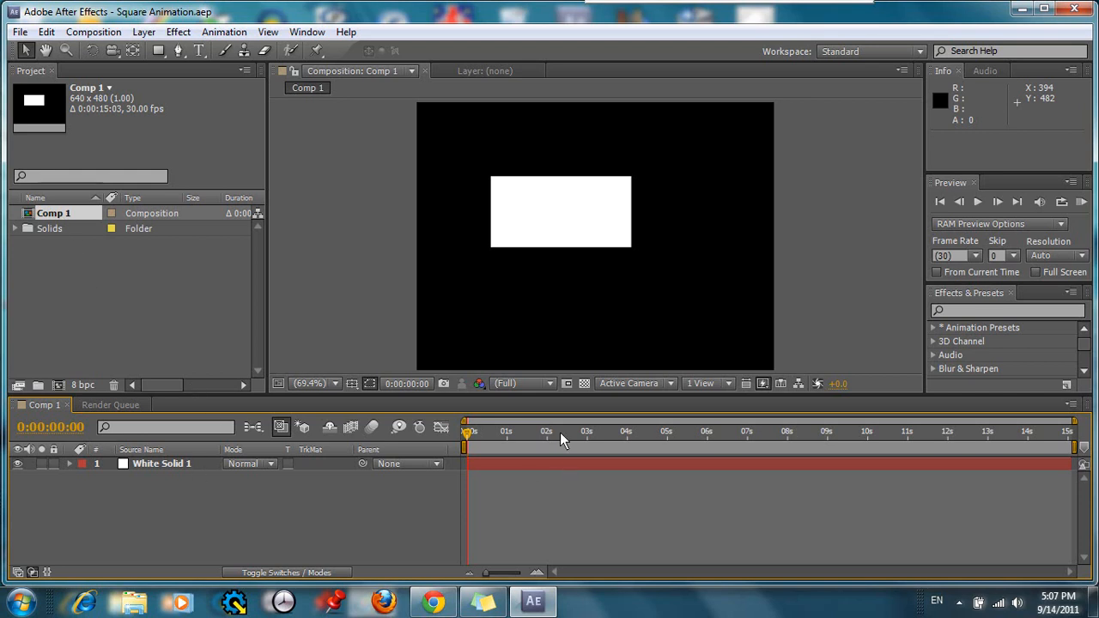
pyautogui.moveTo(515, 460)
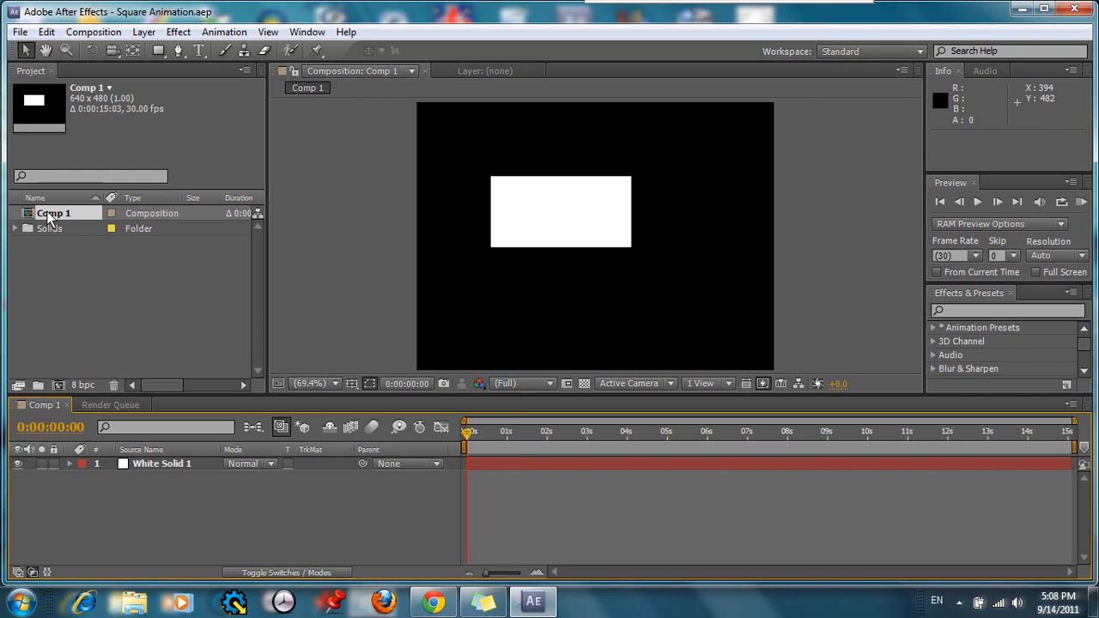
# Step: Extend Comp 1's duration to 0:00:30:06 in Composition Settings and confirm
pyautogui.rightClick(53, 213)
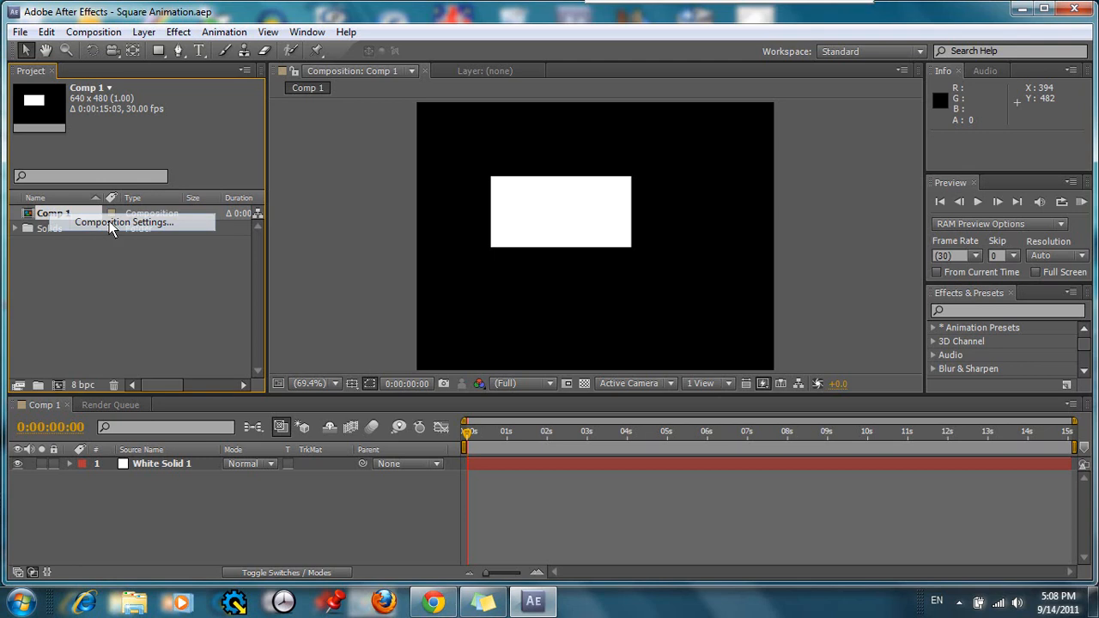
pyautogui.click(123, 222)
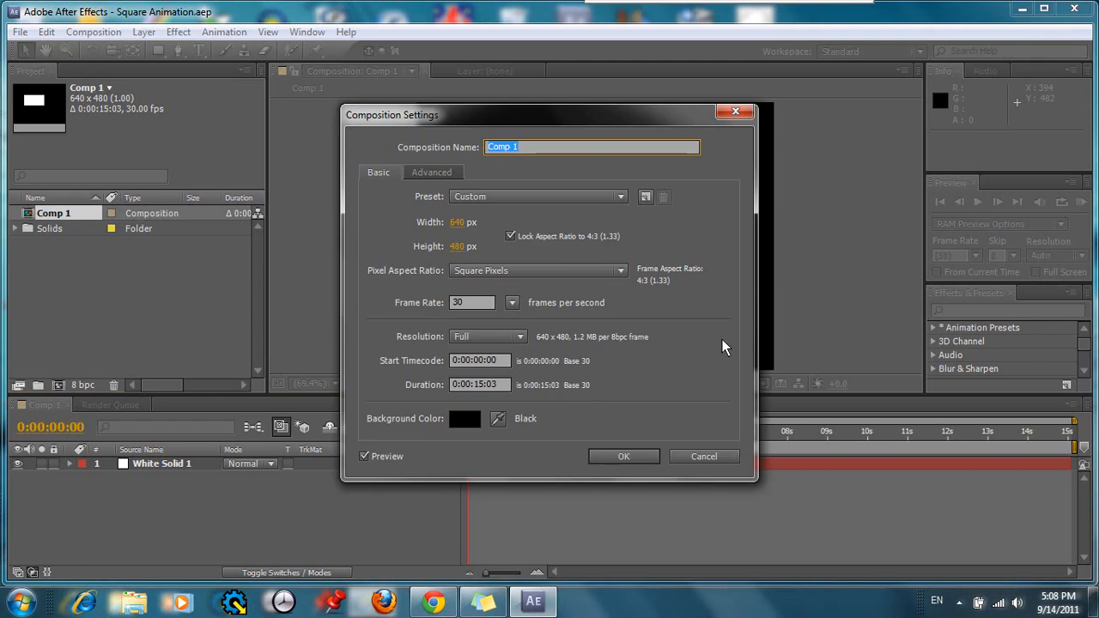
pyautogui.moveTo(493, 391)
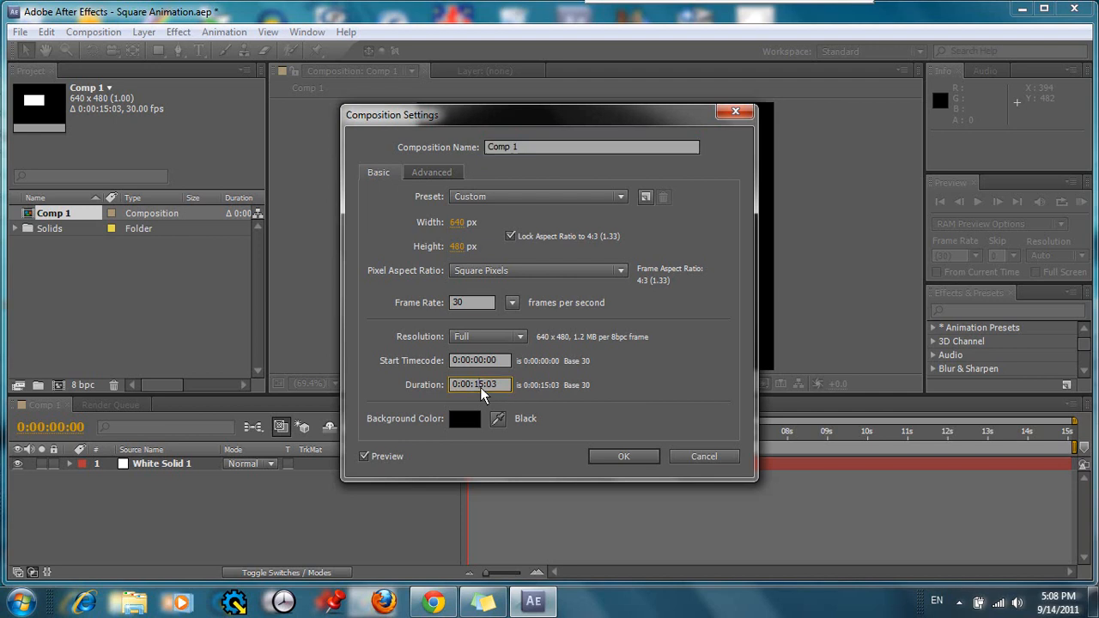
pyautogui.moveTo(734, 487)
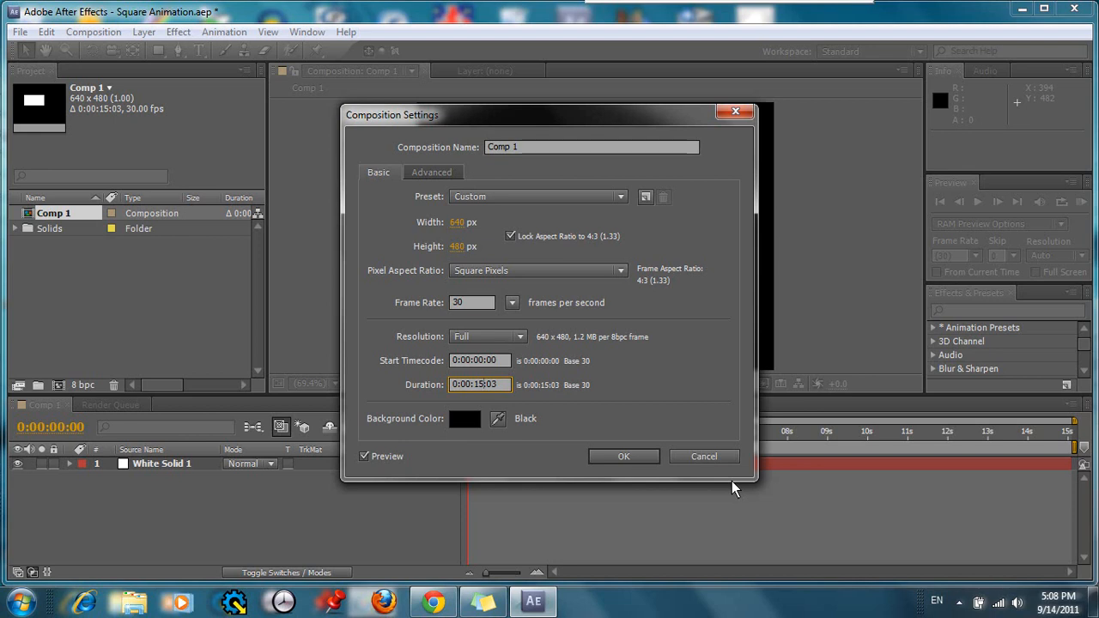
pyautogui.moveTo(566, 390)
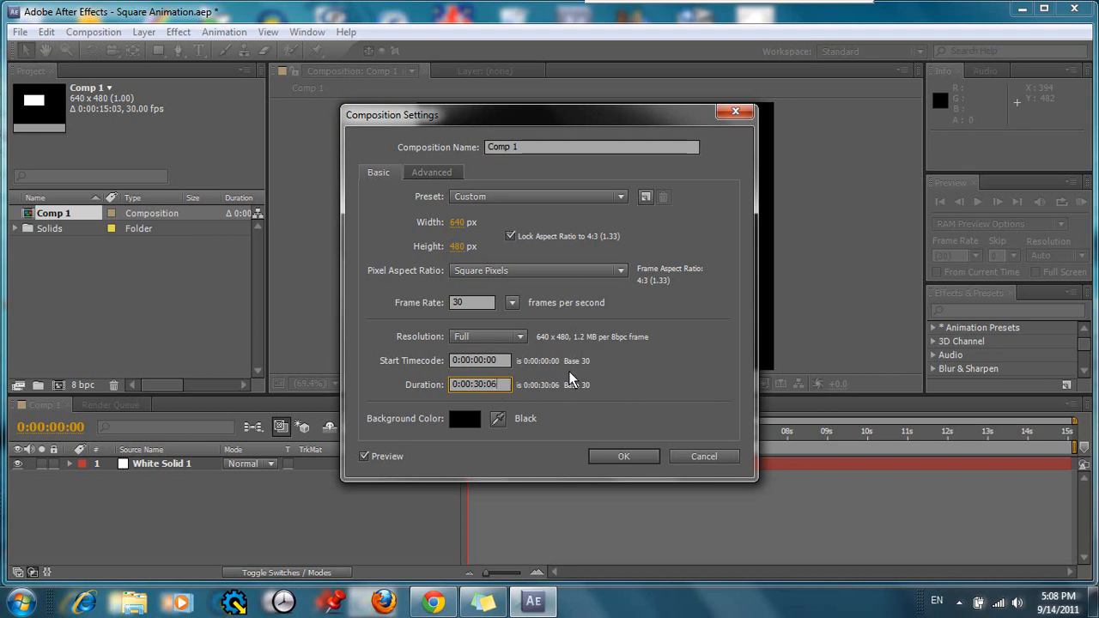
pyautogui.moveTo(627, 441)
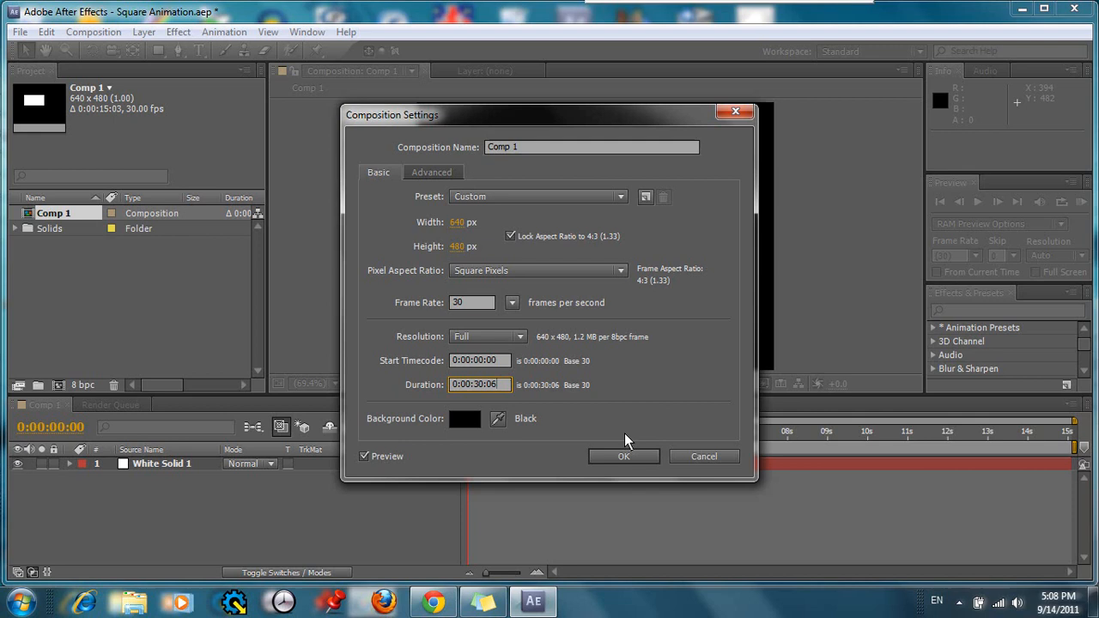
pyautogui.click(624, 456)
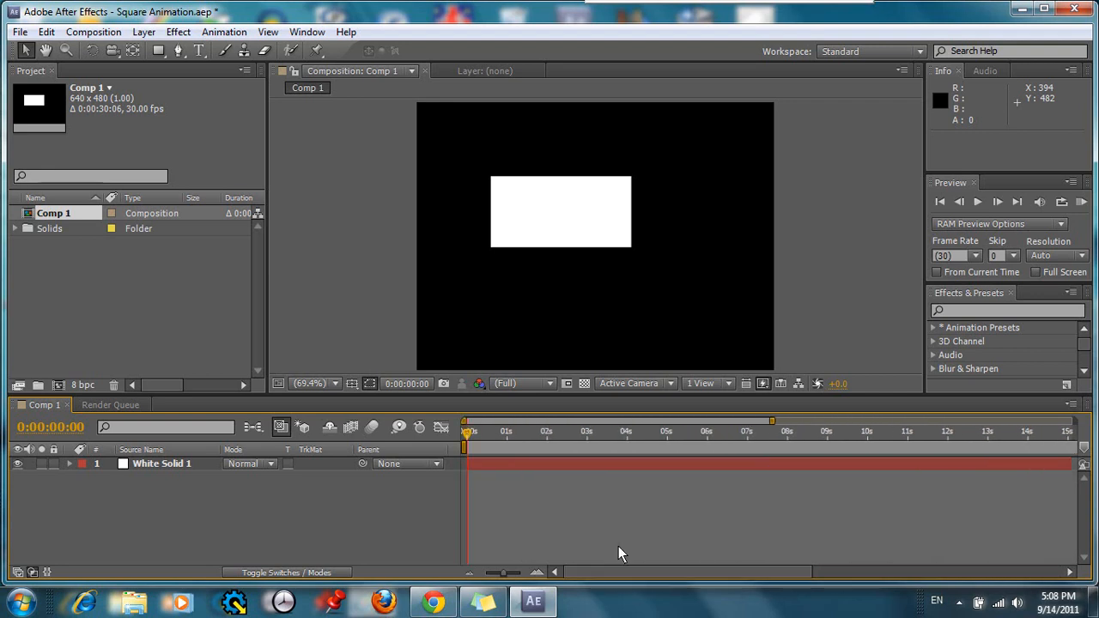
pyautogui.moveTo(694, 489)
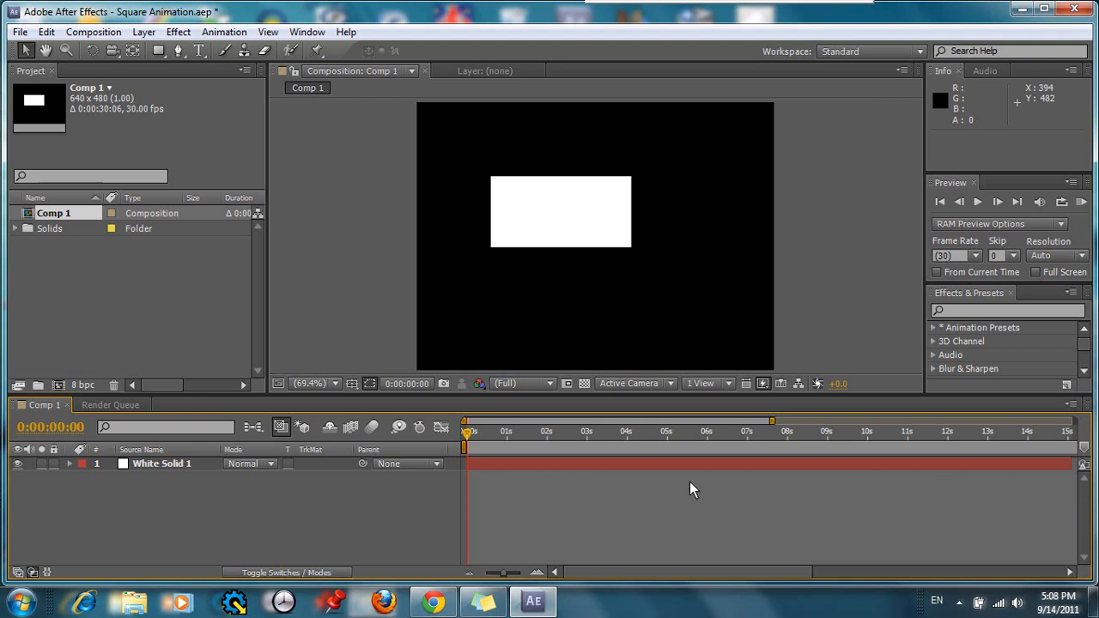
pyautogui.moveTo(687, 484)
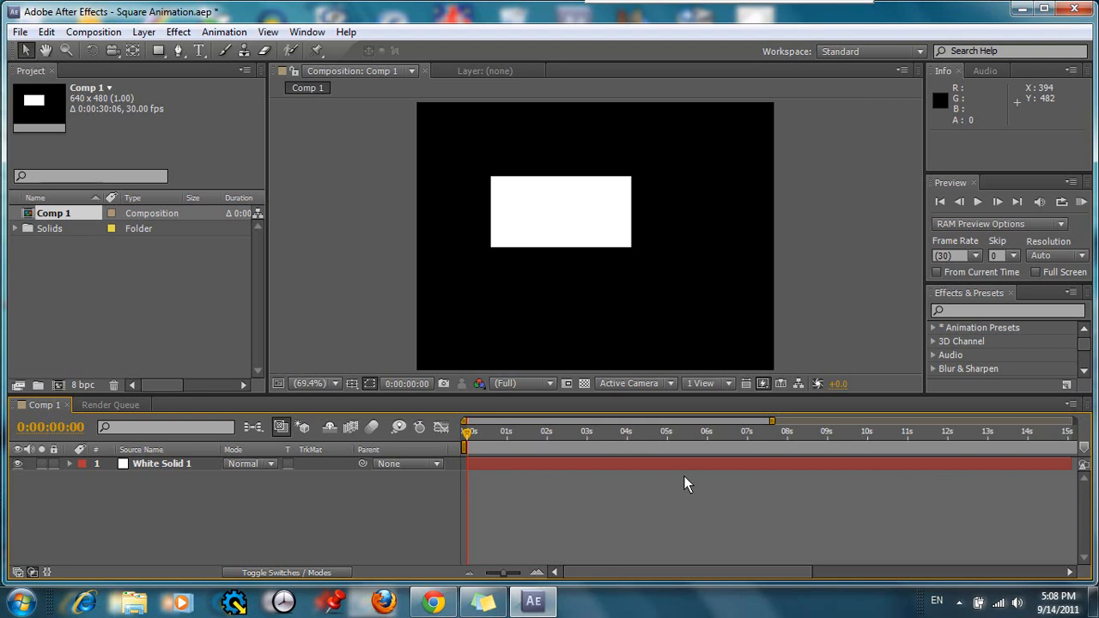